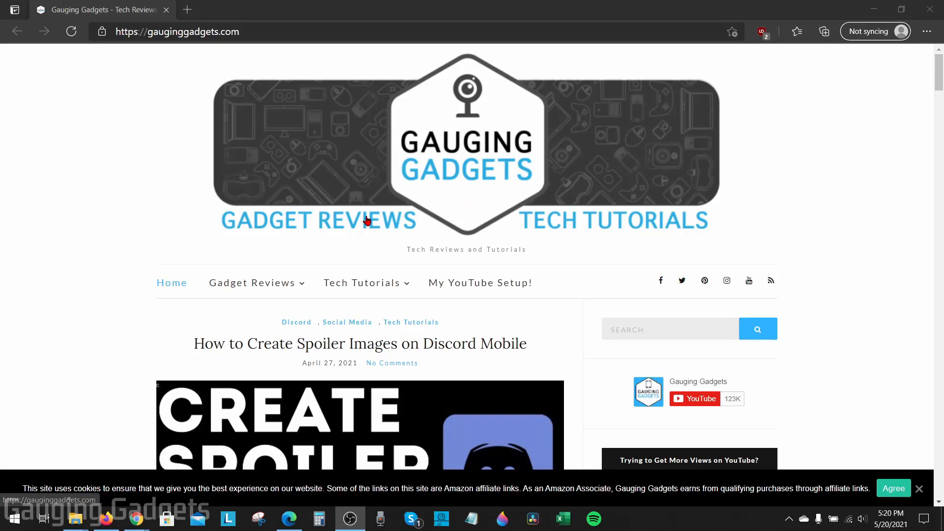
pyautogui.moveTo(242, 197)
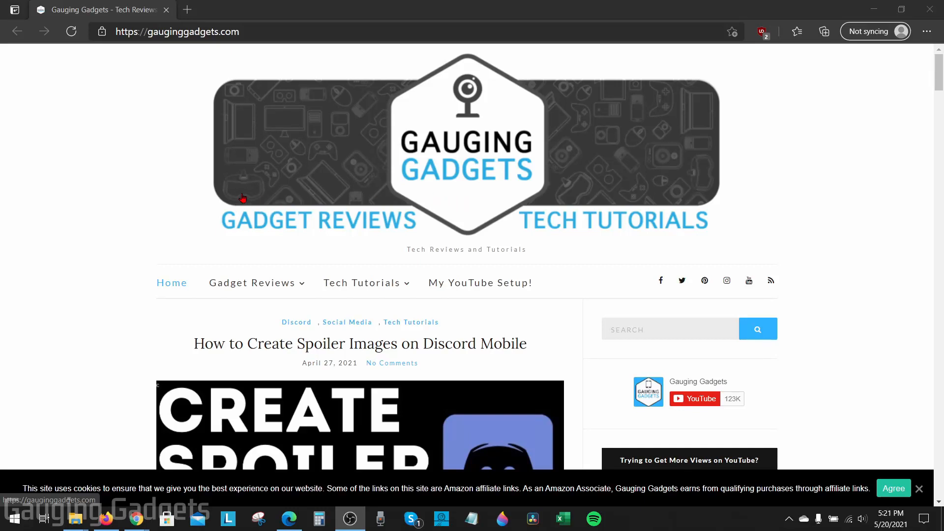
pyautogui.moveTo(494, 199)
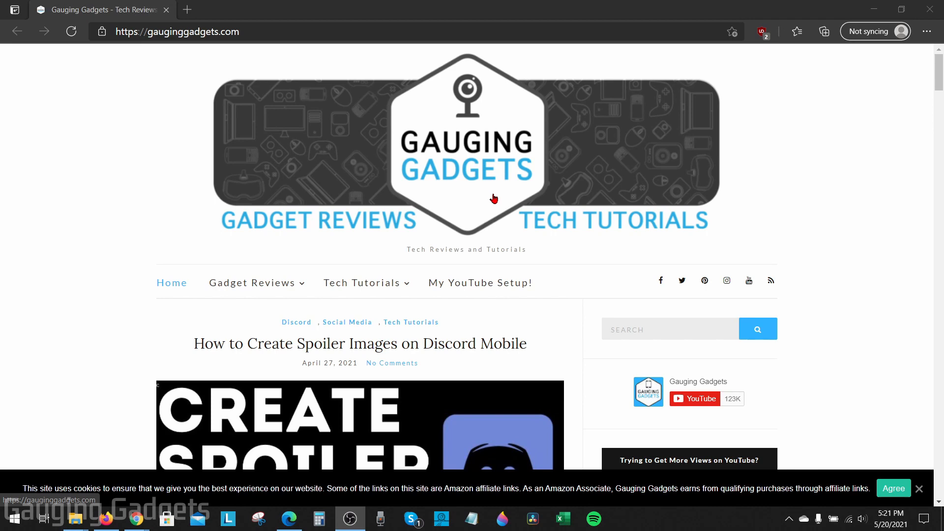
pyautogui.moveTo(479, 191)
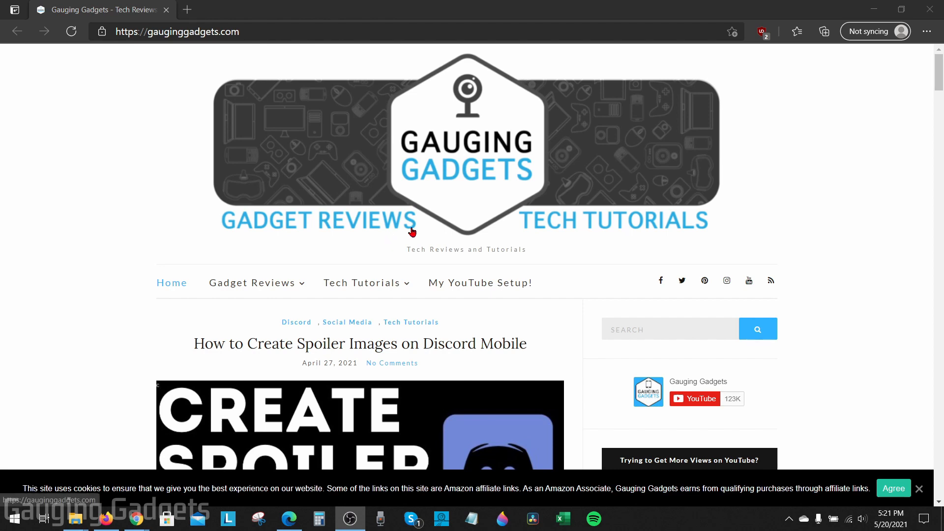
pyautogui.moveTo(396, 221)
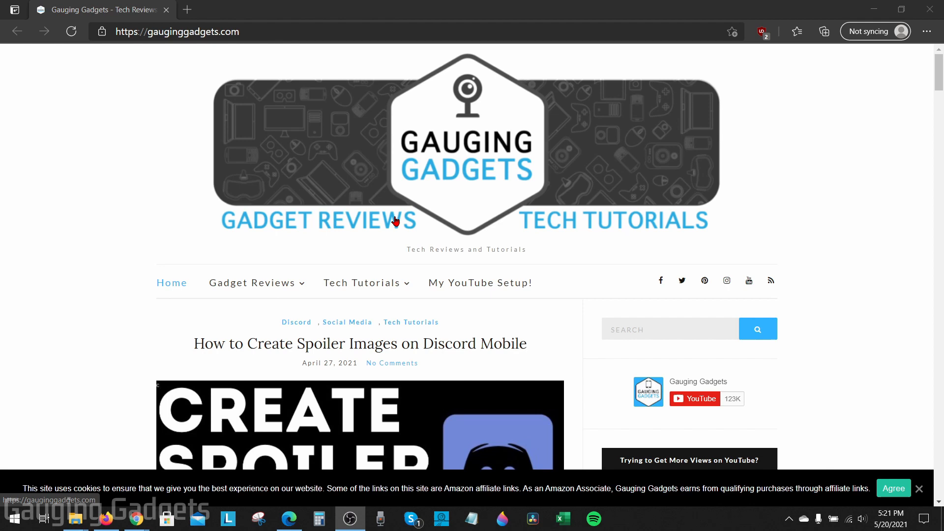
pyautogui.moveTo(410, 223)
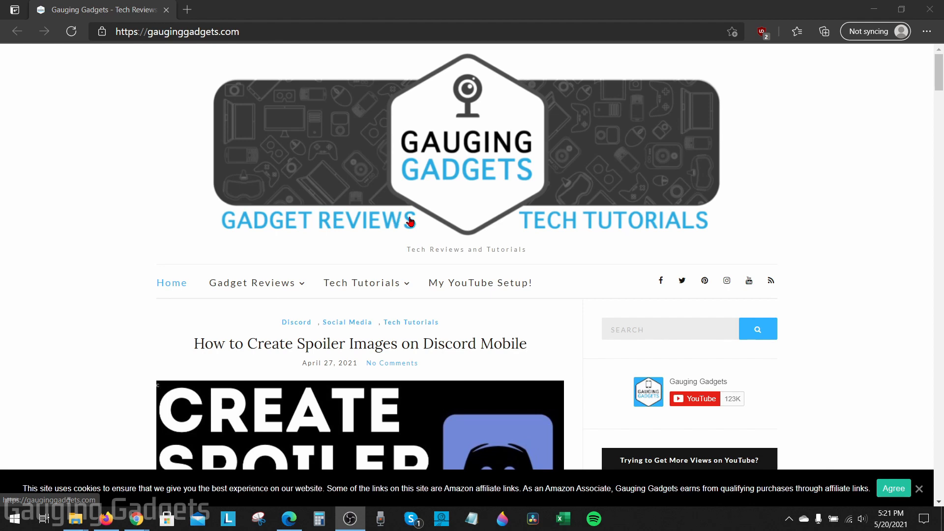
pyautogui.moveTo(418, 216)
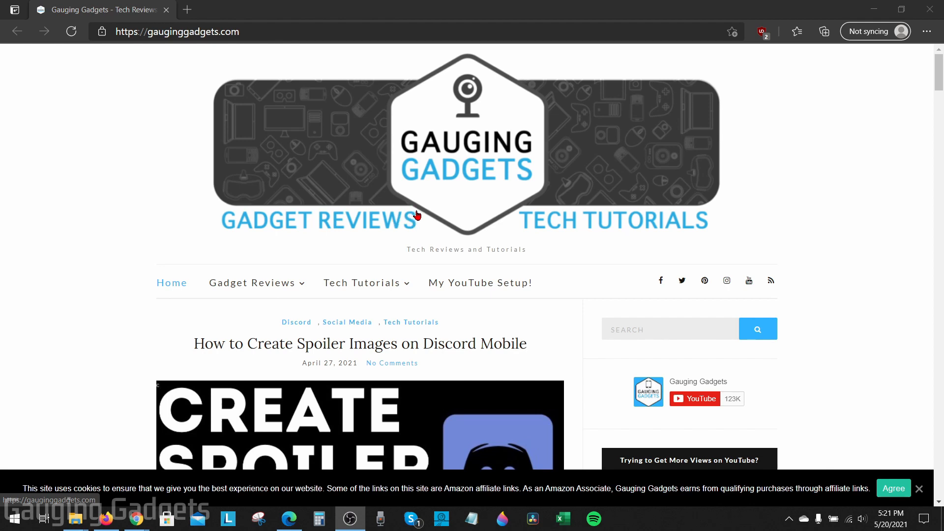
pyautogui.moveTo(429, 218)
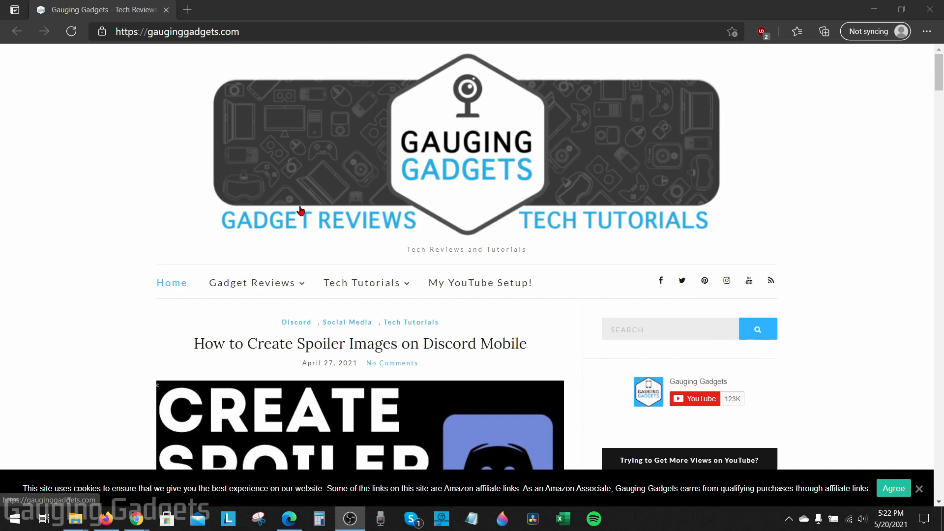
pyautogui.moveTo(553, 186)
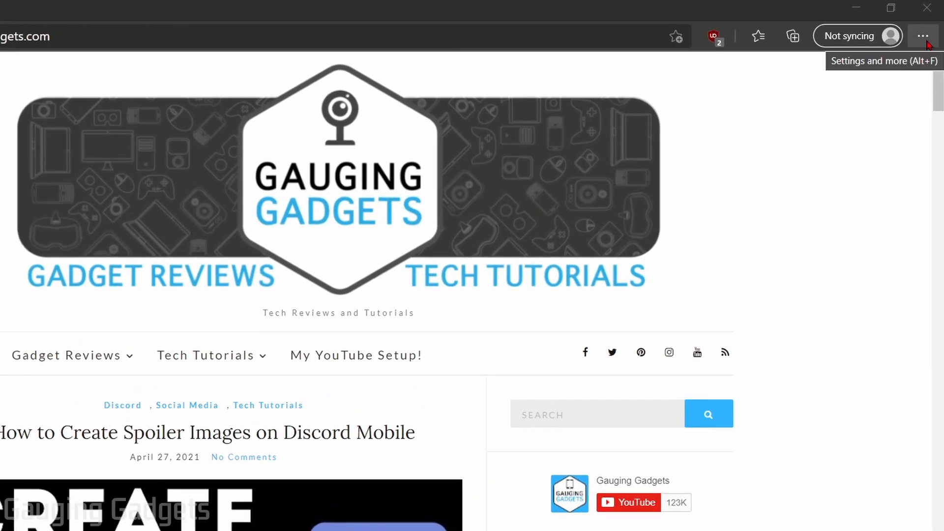
# Open the Favorites panel and its More options menu listing import, export and duplicate removal.
pyautogui.click(924, 36)
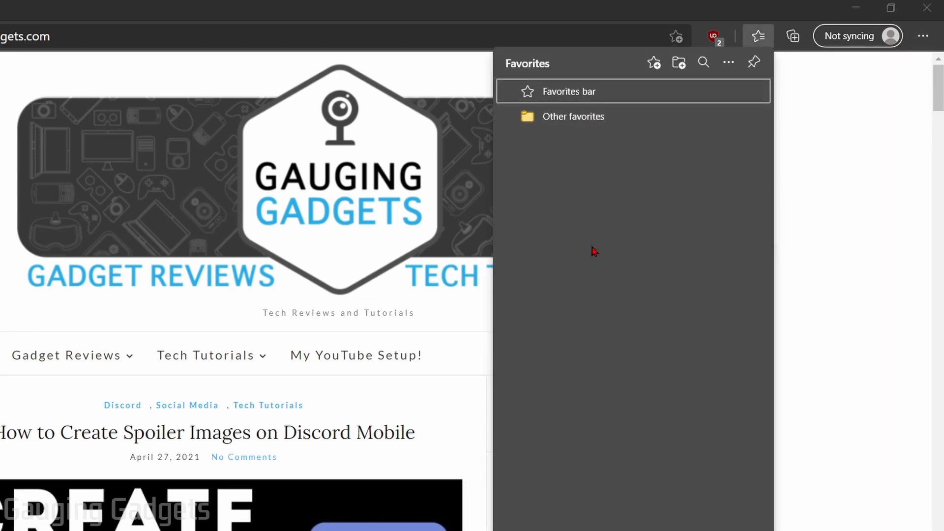
pyautogui.moveTo(622, 297)
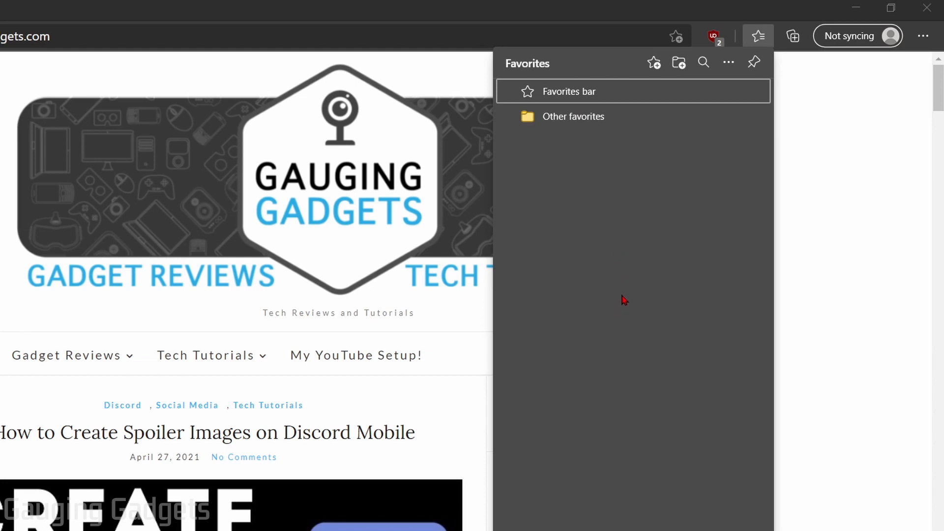
pyautogui.moveTo(602, 156)
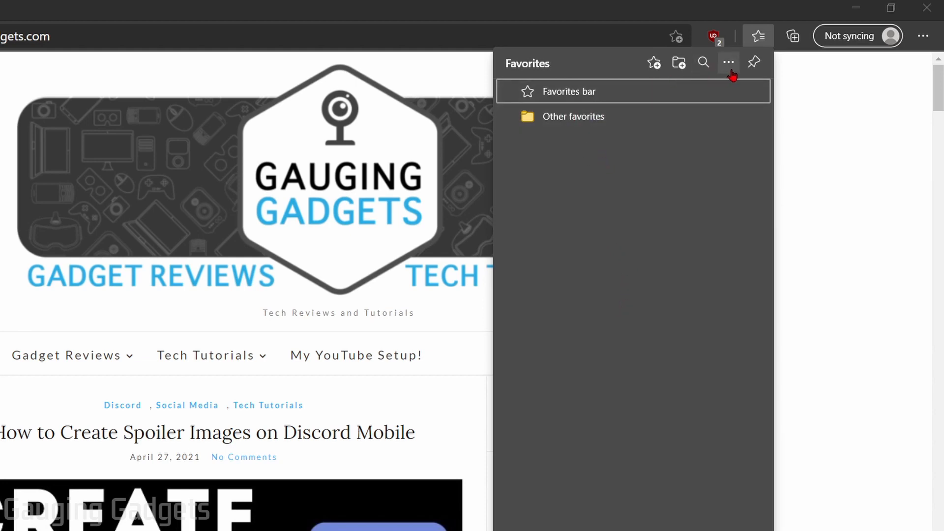
pyautogui.moveTo(729, 62)
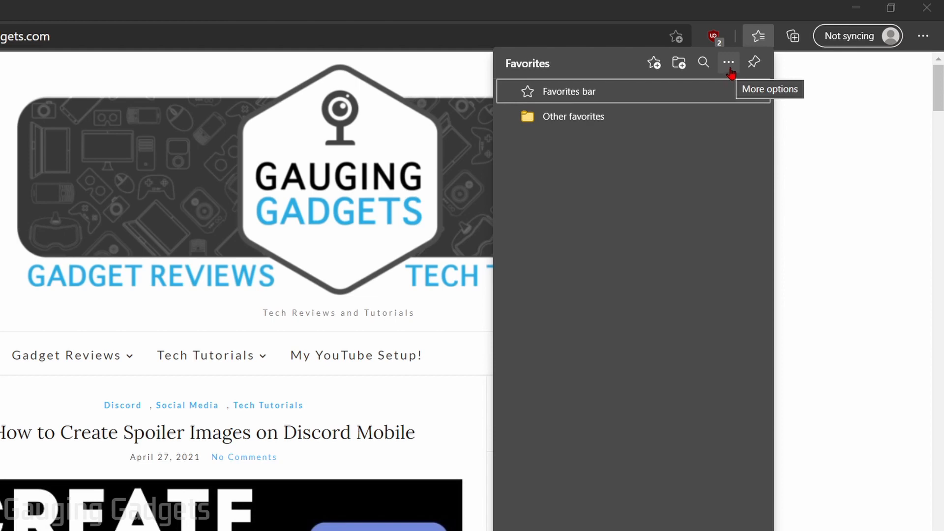
pyautogui.click(728, 62)
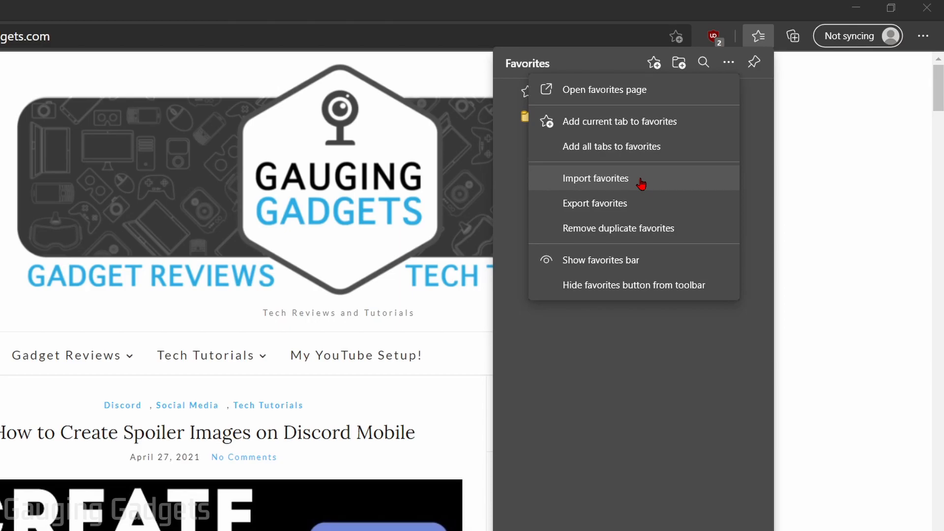
# Start Import favorites to bring up the Import browser data dialog.
pyautogui.click(595, 179)
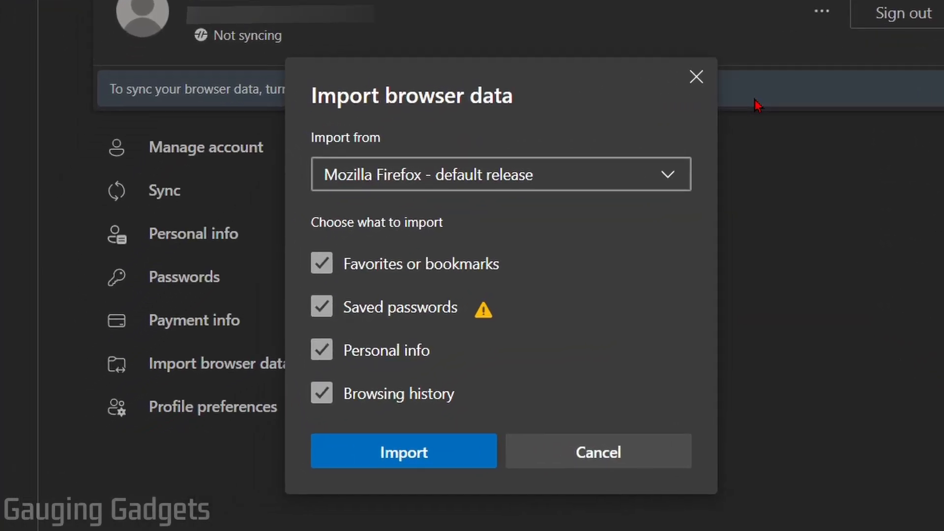
pyautogui.moveTo(531, 108)
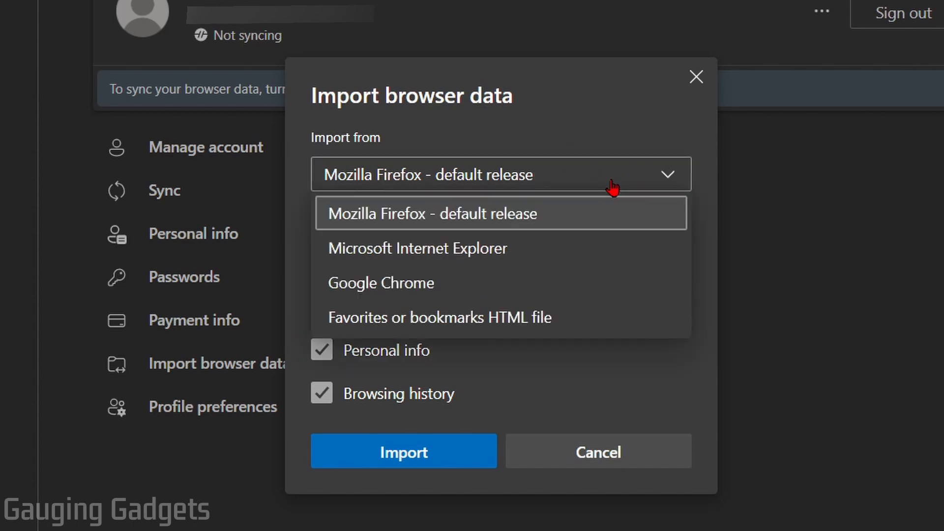
pyautogui.moveTo(419, 220)
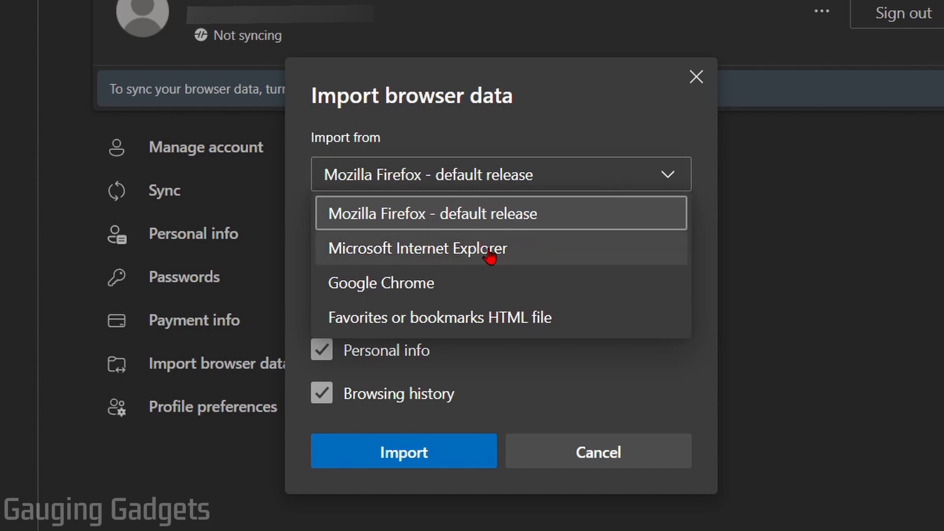
pyautogui.moveTo(490, 324)
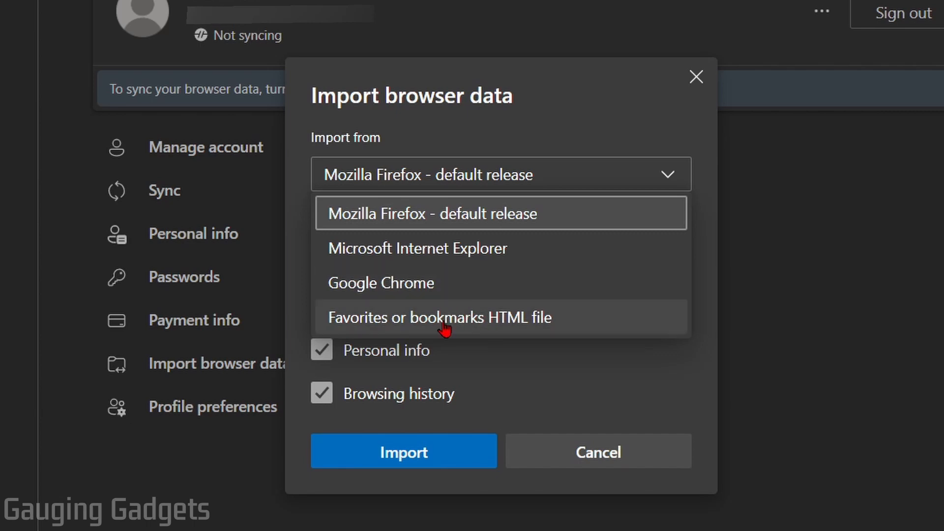
# Switch the import source to Favorites or bookmarks HTML file, dismissing the file picker unchosen.
pyautogui.click(440, 318)
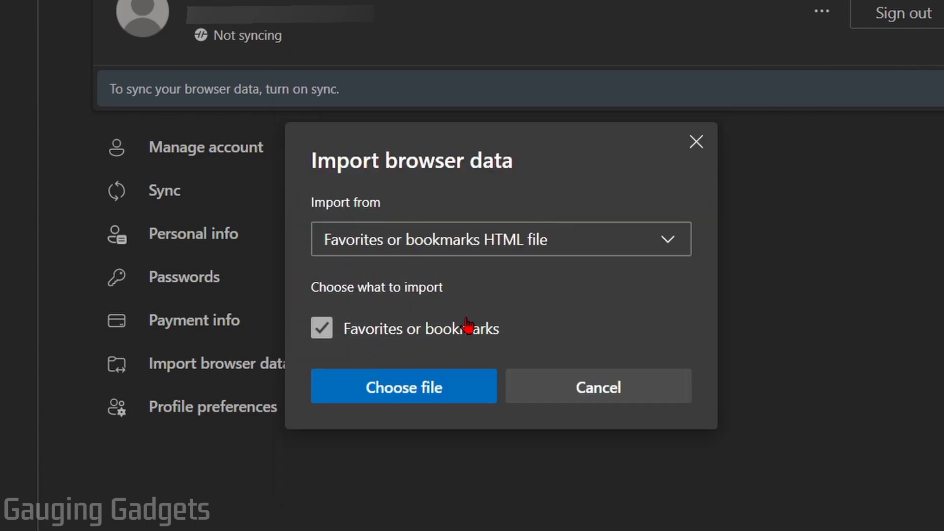
pyautogui.click(404, 385)
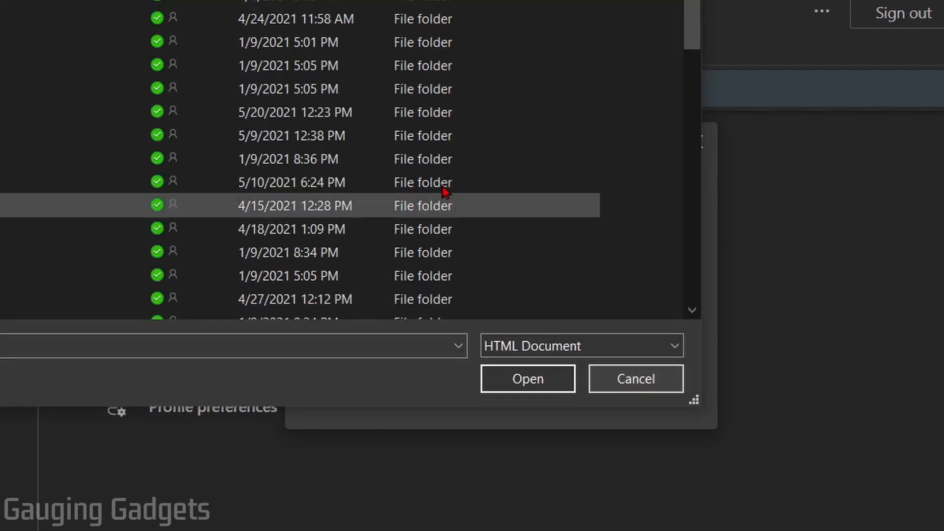
pyautogui.click(288, 159)
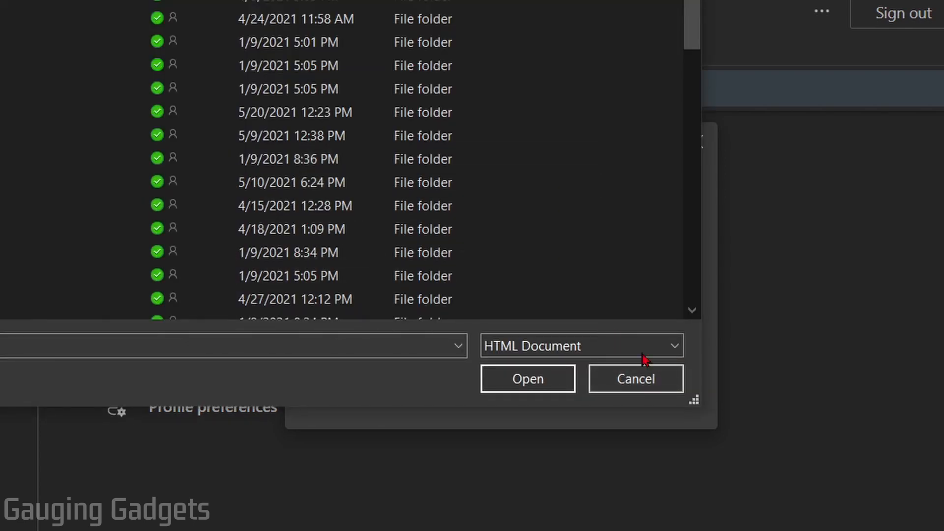
pyautogui.click(636, 378)
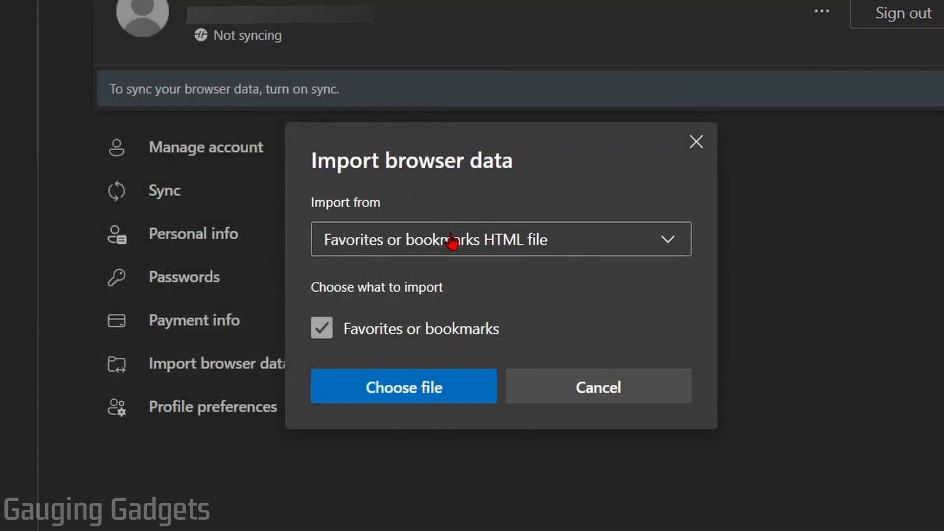
# Import only favorites from Mozilla Firefox, excluding passwords, personal info and browsing history.
pyautogui.click(499, 240)
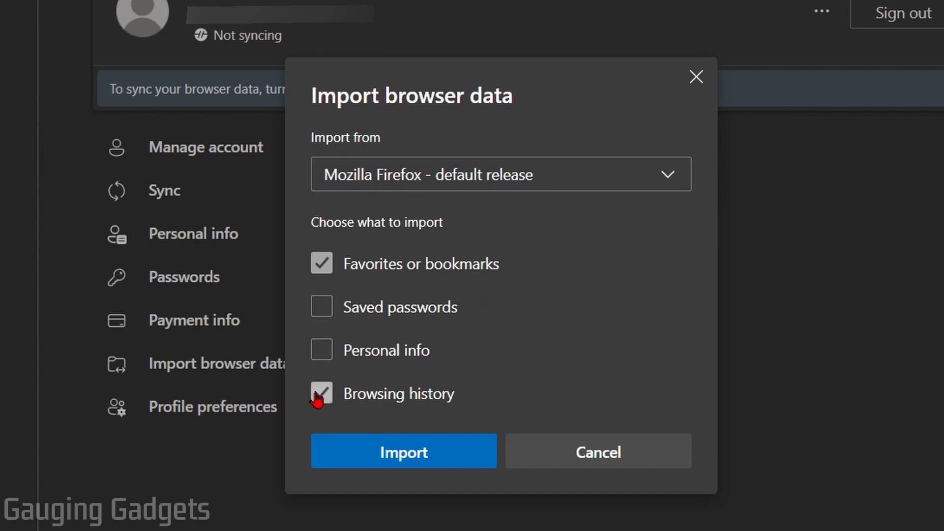
pyautogui.click(321, 394)
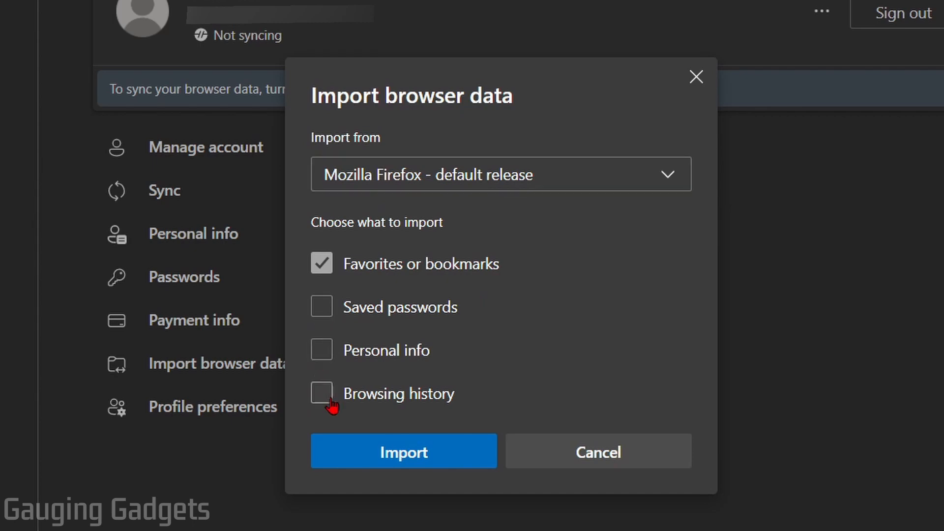
pyautogui.click(404, 451)
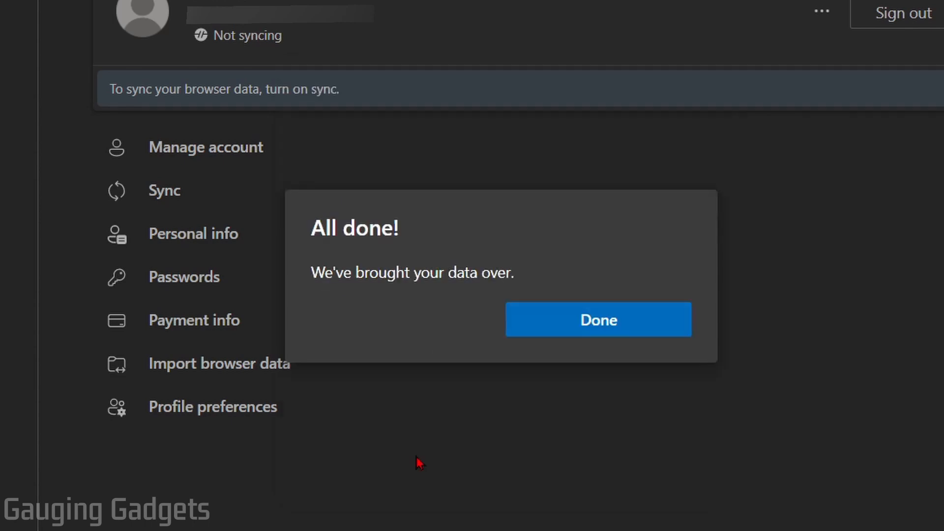
pyautogui.moveTo(598, 334)
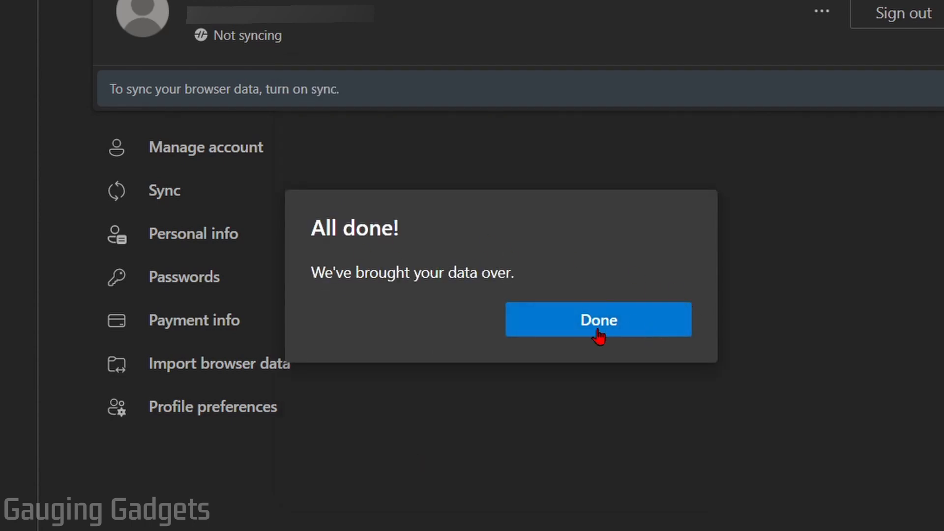
# Dismiss the All done message and view the imported Firefox bookmarks under Favorites bar.
pyautogui.click(599, 320)
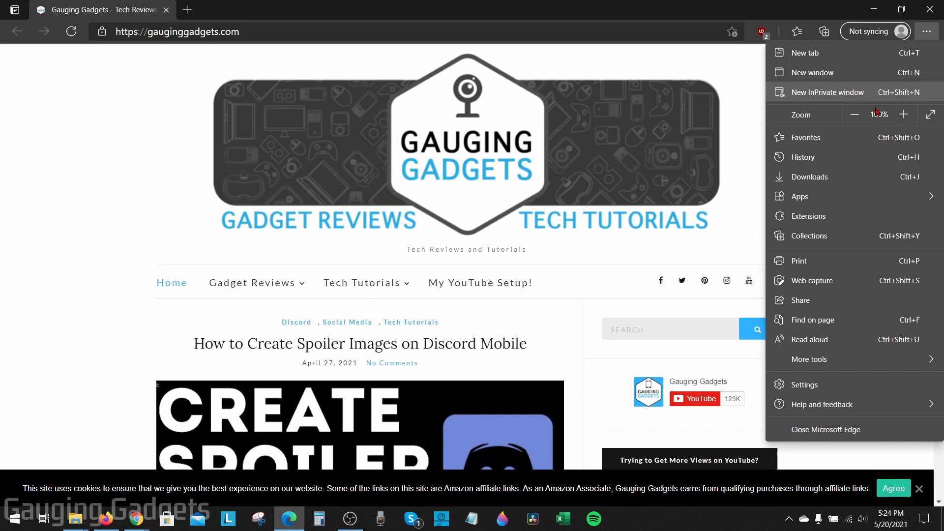
pyautogui.click(796, 31)
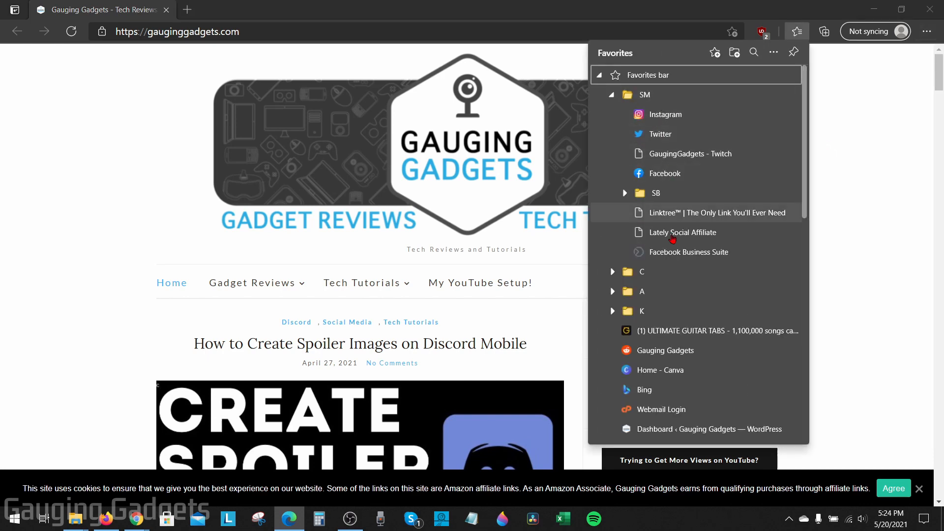
pyautogui.moveTo(700, 215)
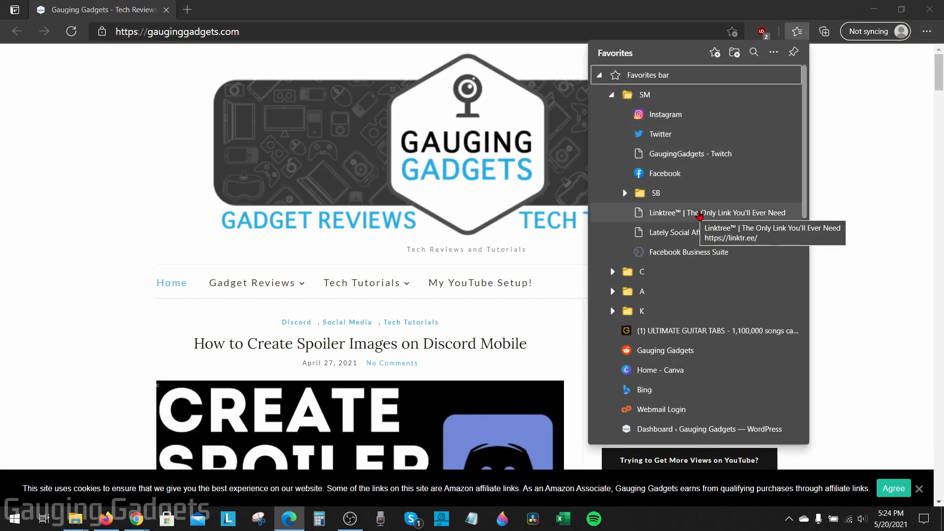